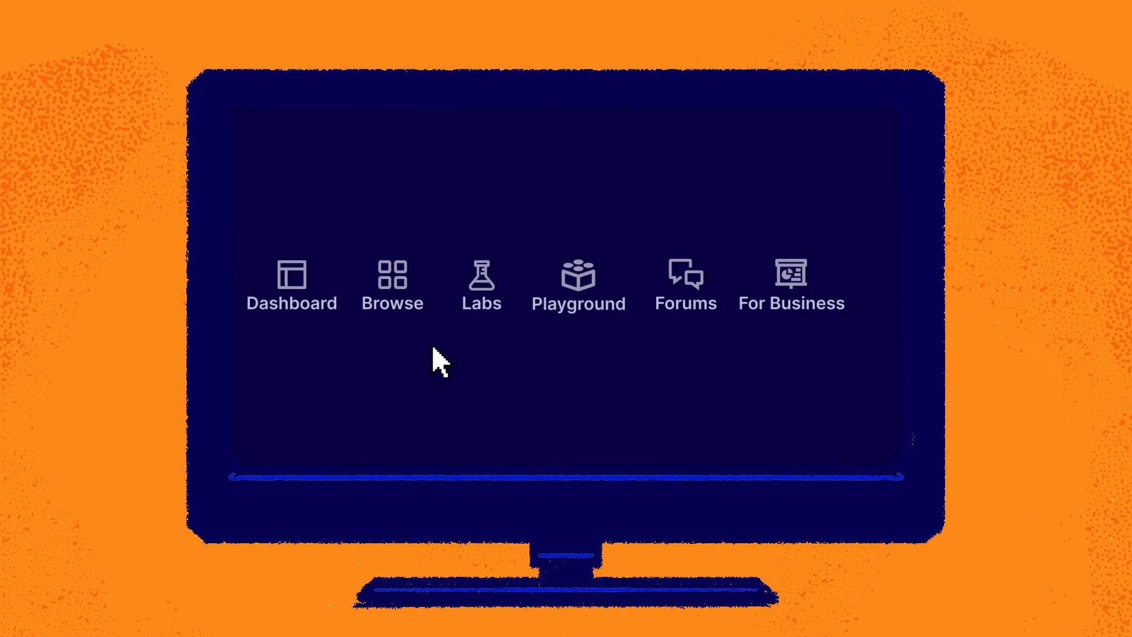
Browse to the AZ-900 Microsoft Azure Fundamentals 2020 course and its chapter list
{"action": "left_click", "coordinate": [482, 282]}
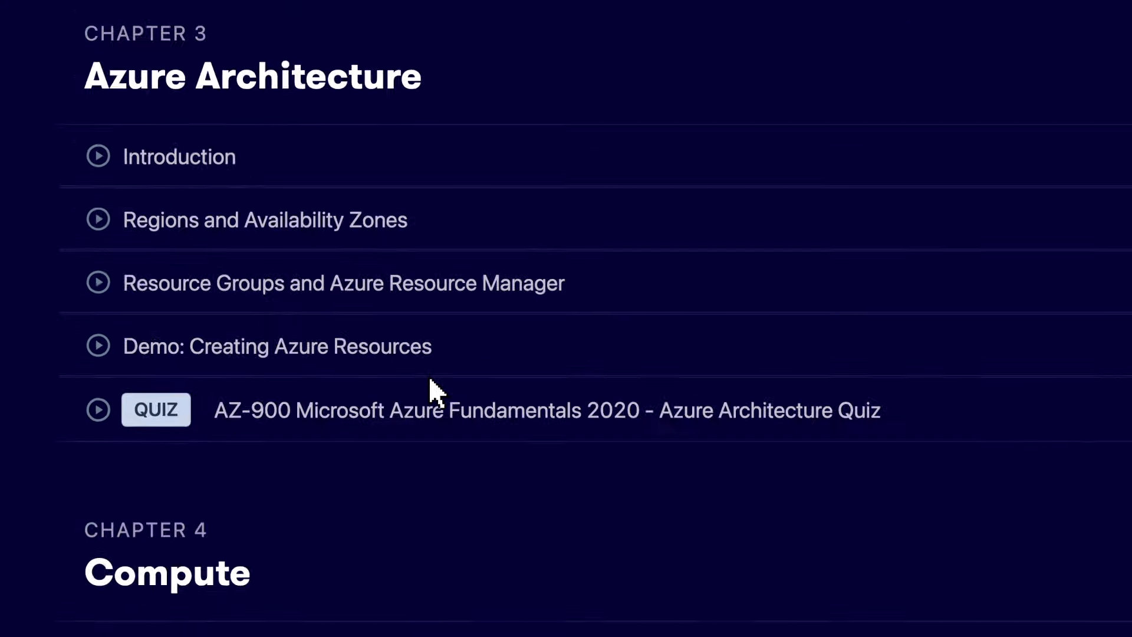
Search 'azure vi', choose the Deploying Your First Azure Virtual Machine lab, and start it
{"action": "type", "text": "azure vi"}
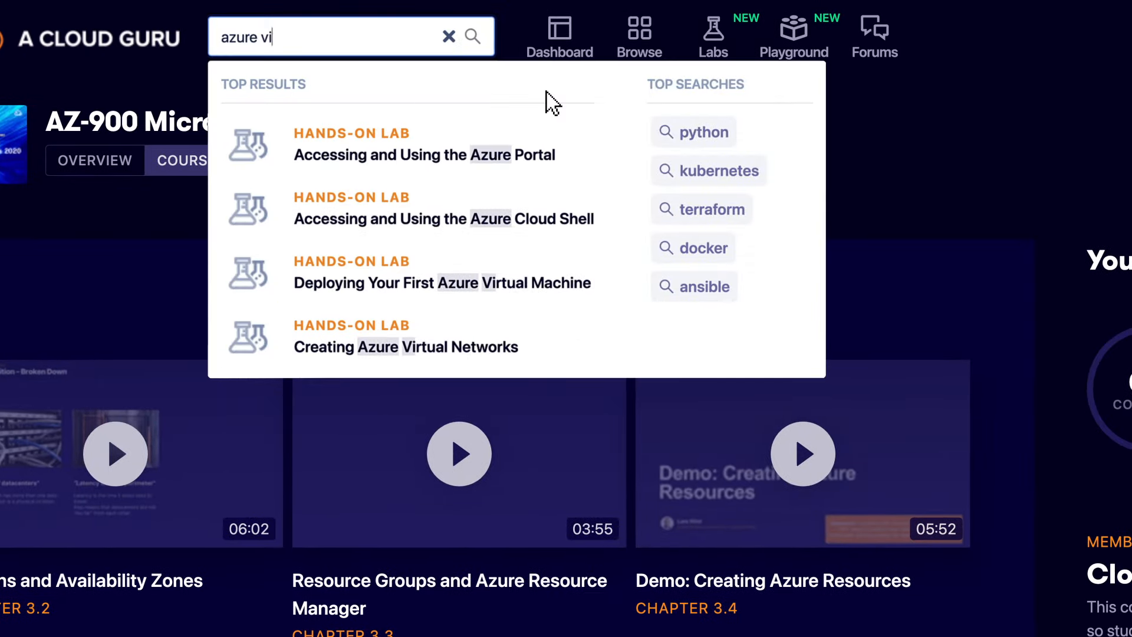
{"action": "left_click", "coordinate": [443, 283]}
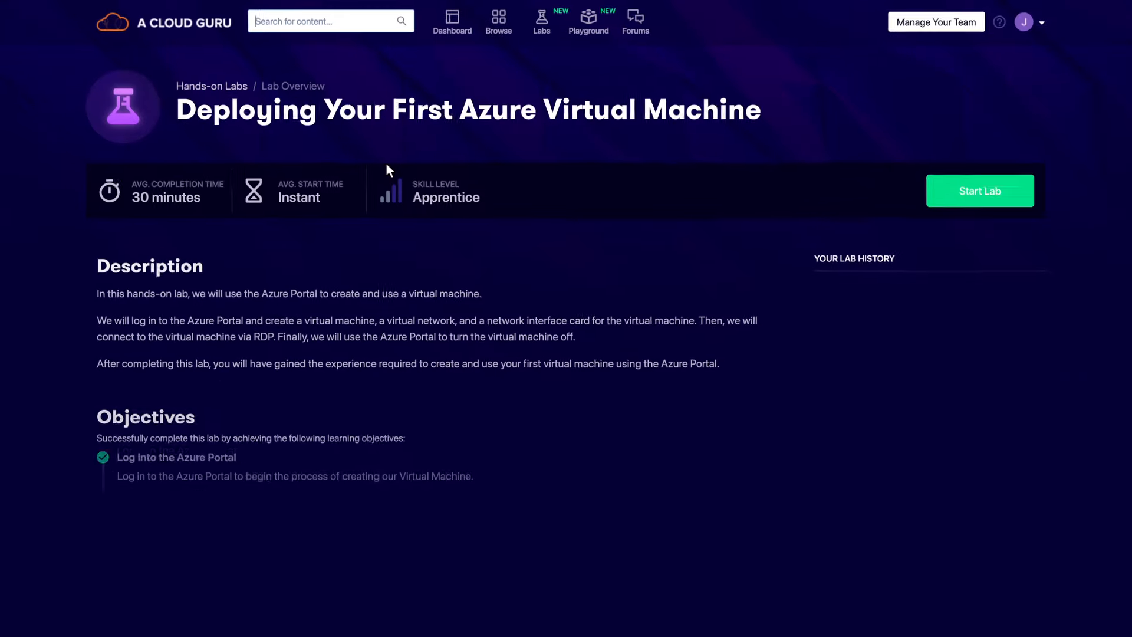
{"action": "left_click", "coordinate": [979, 191]}
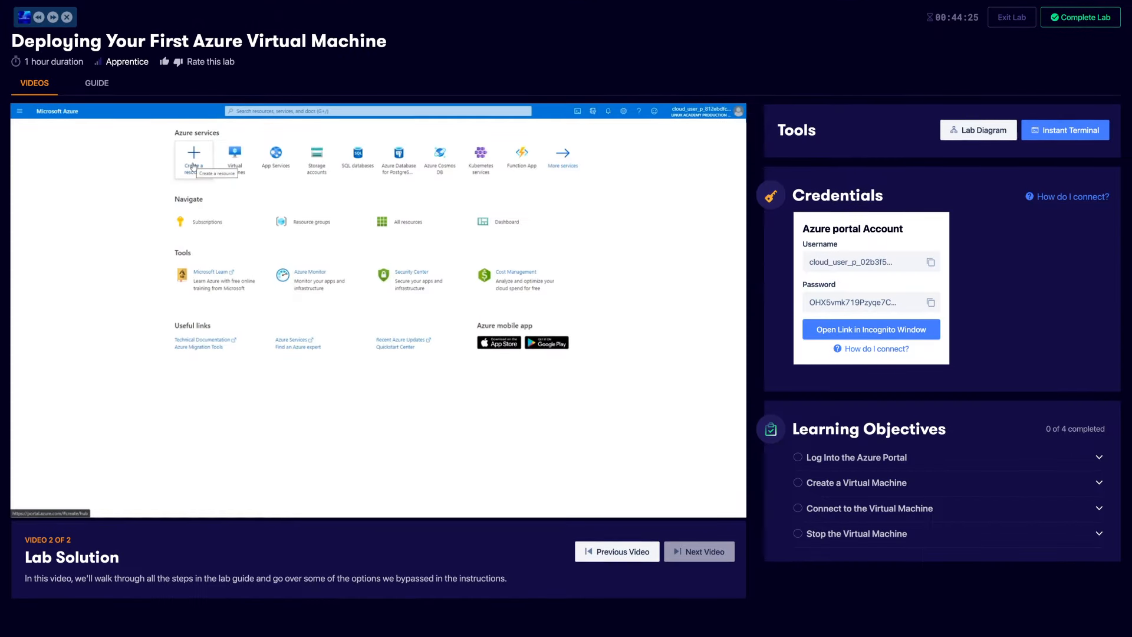